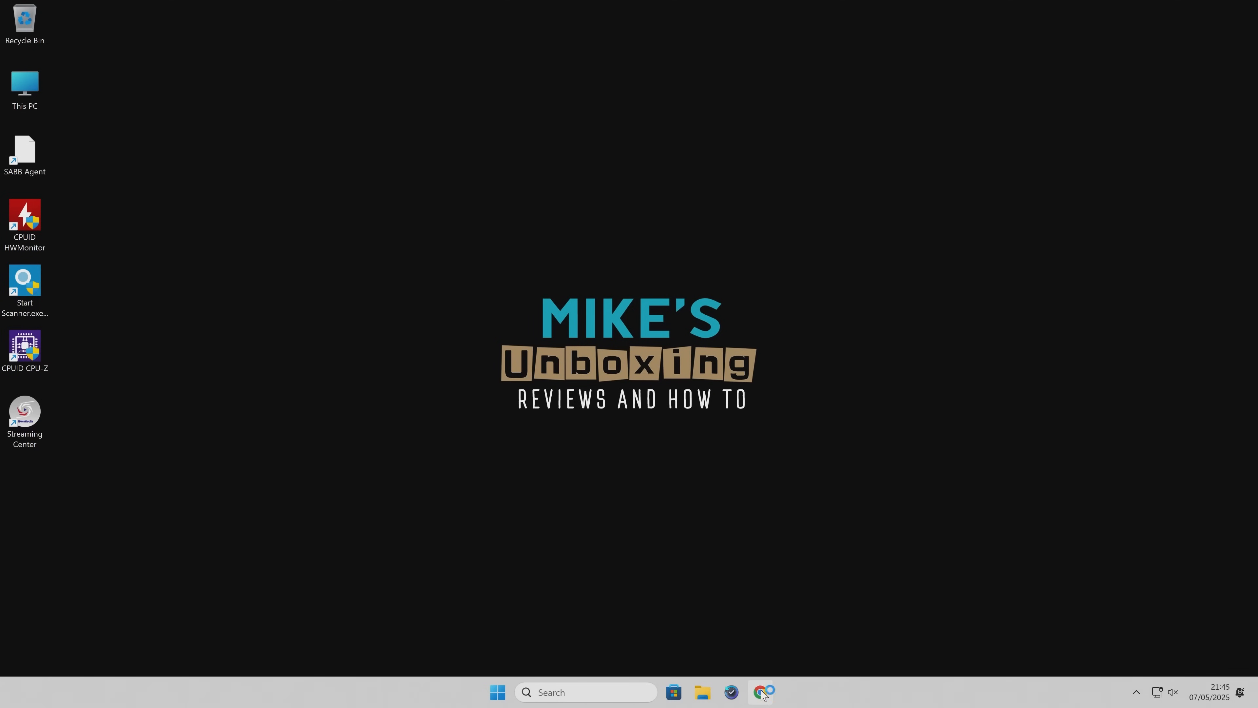
# Step: Launch Chrome and go to find.ugnas.com to reach the UGREEN WebFind page
pyautogui.click(758, 692)
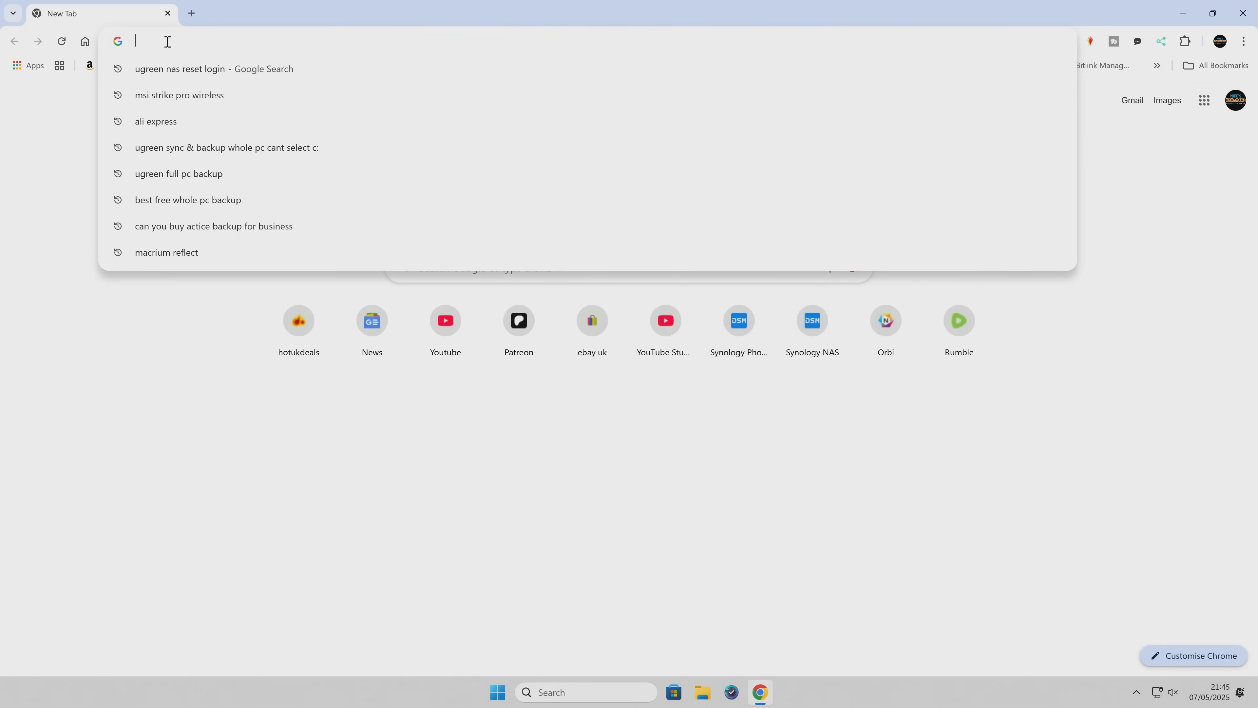
pyautogui.write('find.ugnas.com/#/')
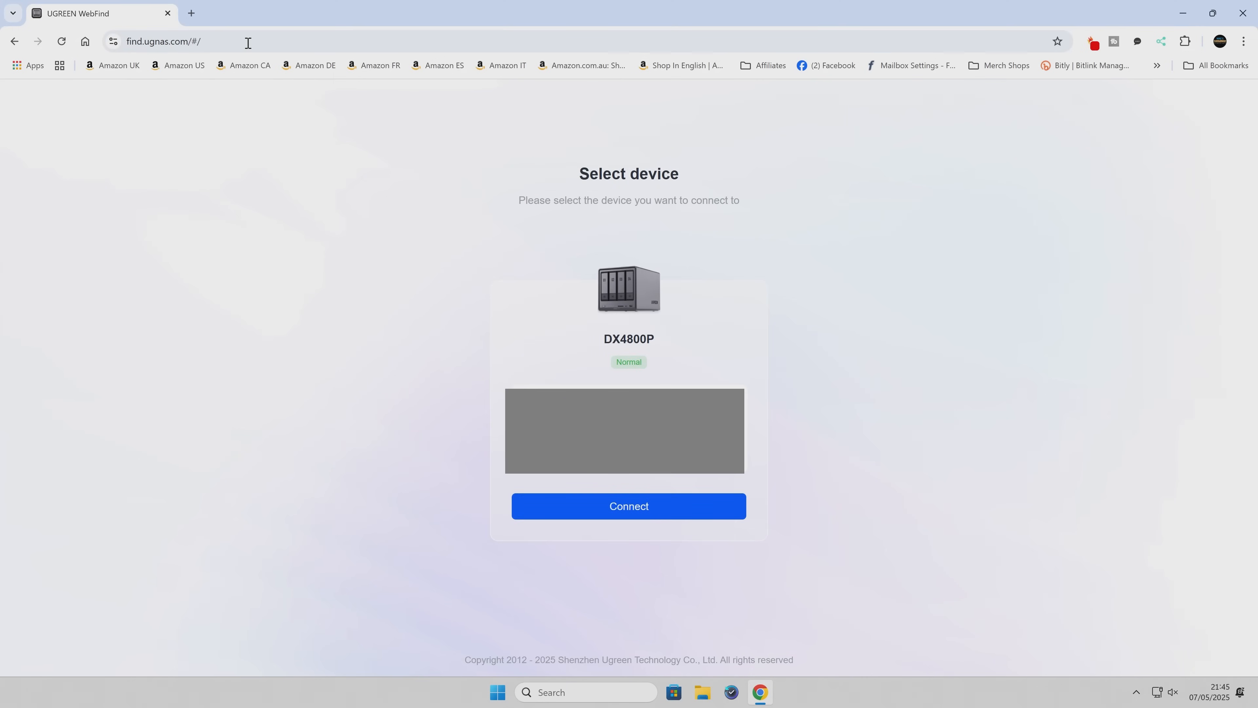
pyautogui.moveTo(279, 103)
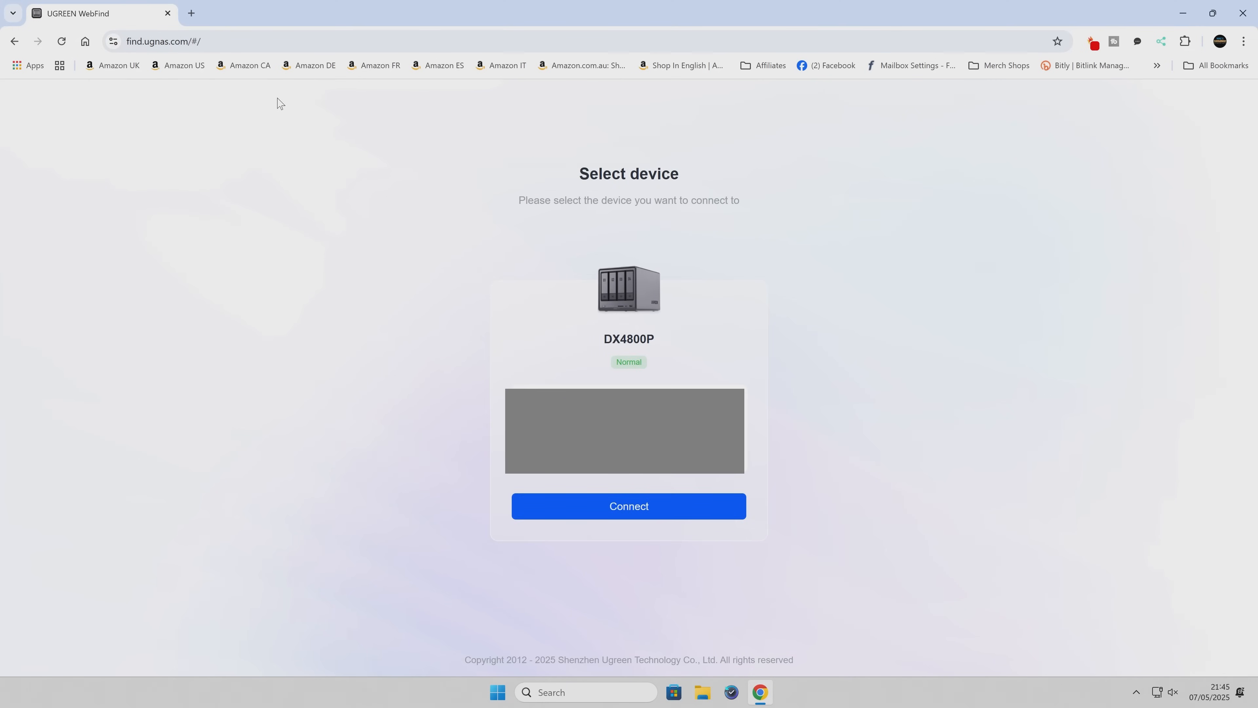
pyautogui.moveTo(422, 158)
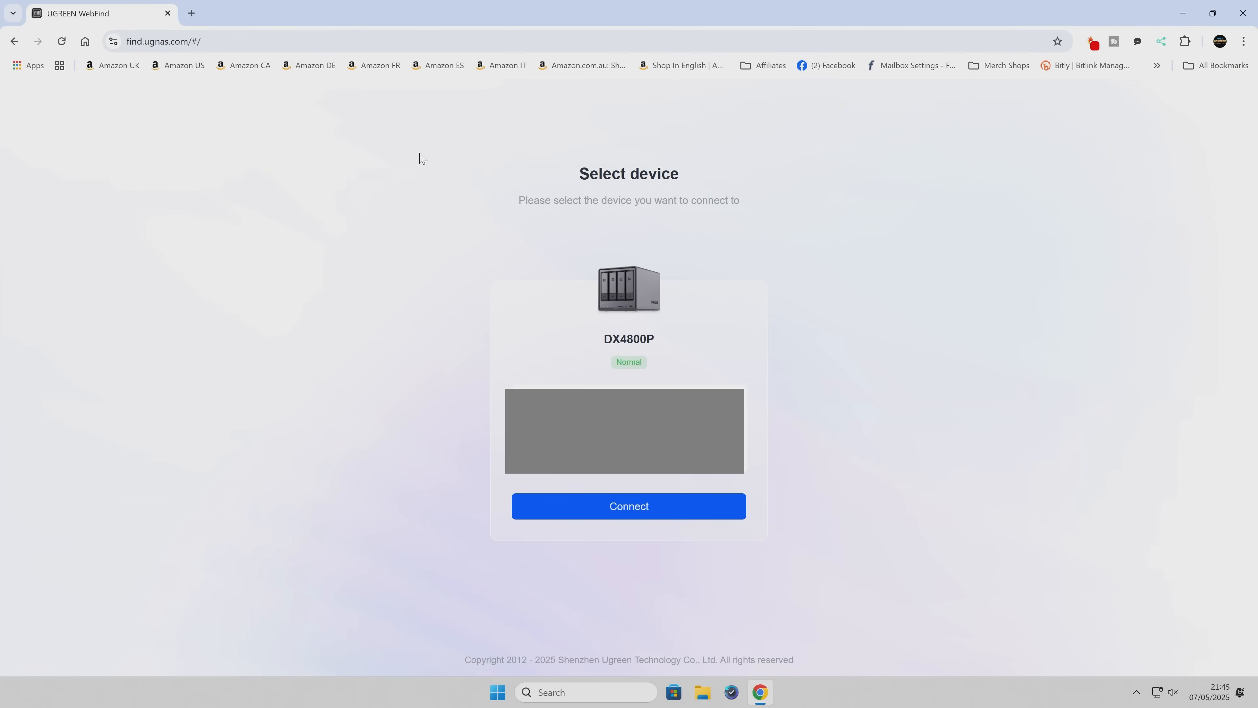
pyautogui.moveTo(615, 175)
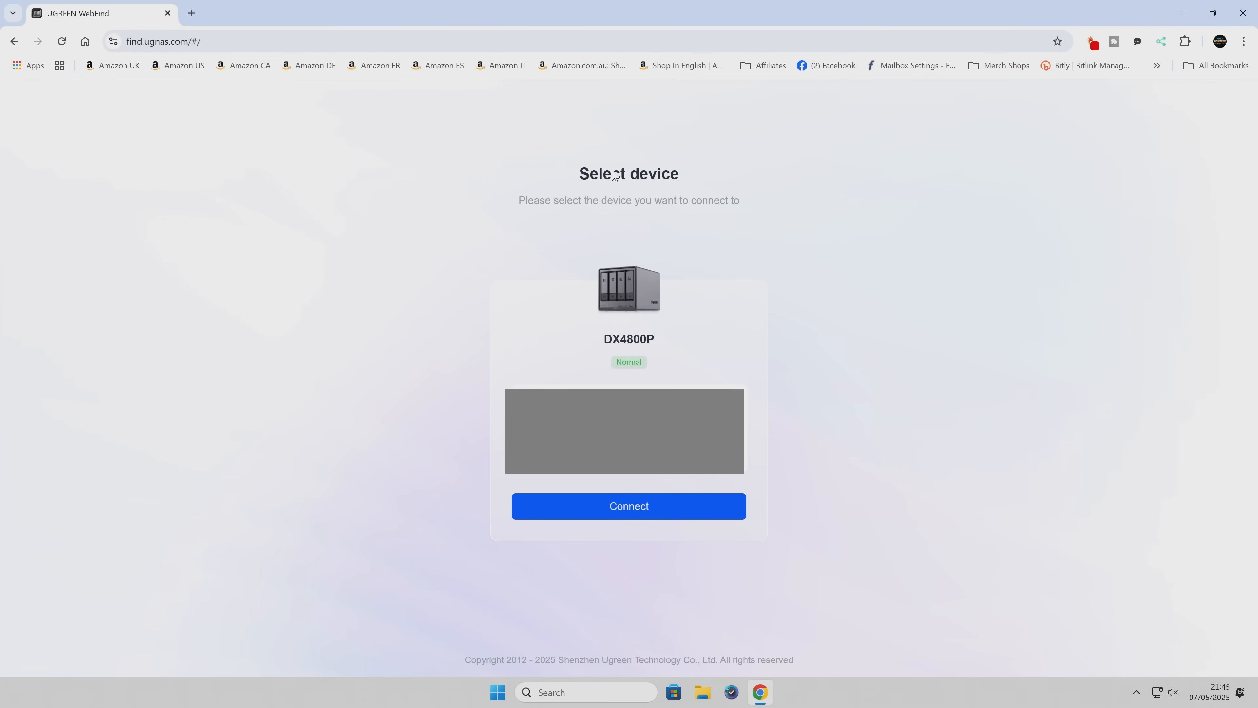
pyautogui.moveTo(632, 203)
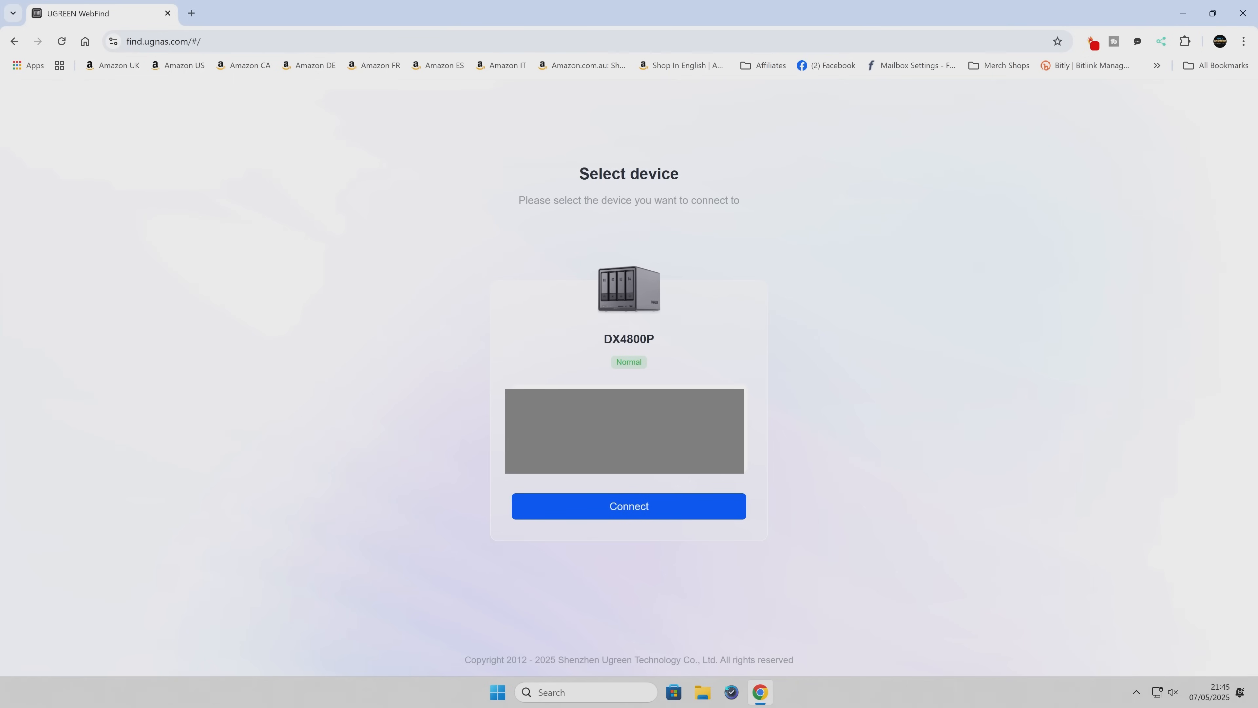
# Step: Connect to the DX4800P and proceed past the privacy warning to 192.168.10.123
pyautogui.click(629, 505)
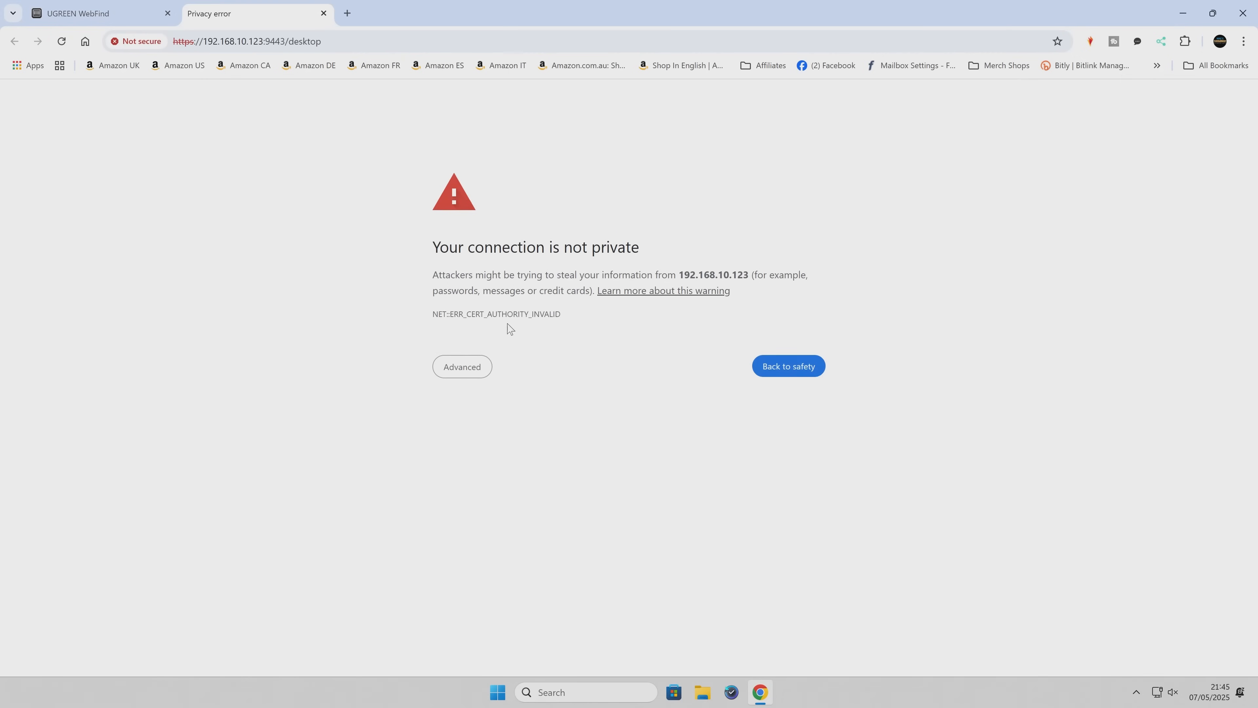
pyautogui.click(461, 367)
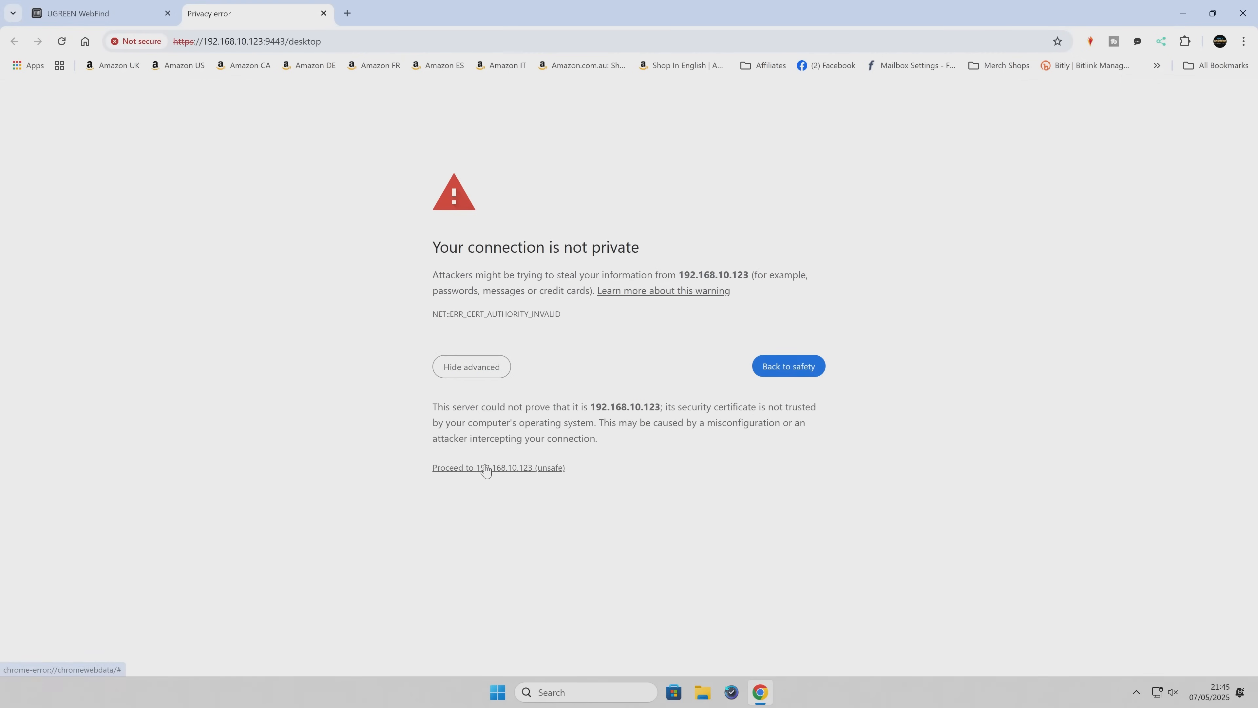
pyautogui.click(497, 467)
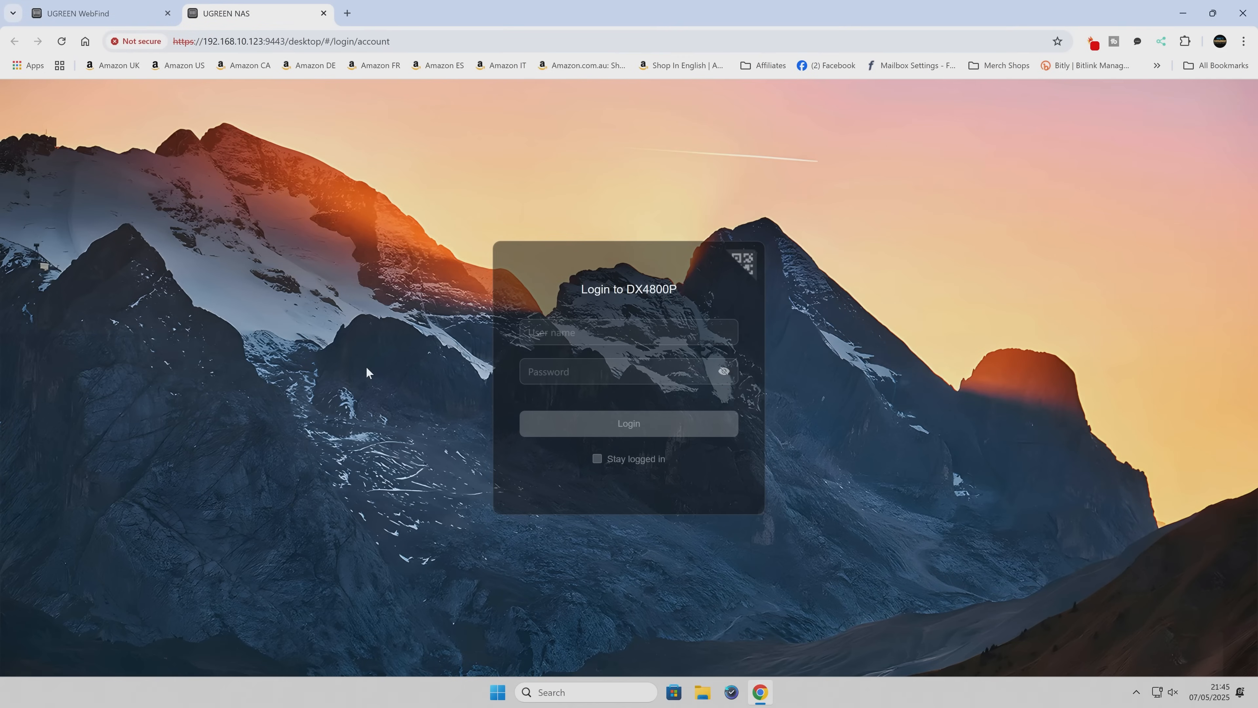
# Step: Log in as 'admin' with a blank password to reach the 'Set login password' form
pyautogui.click(628, 332)
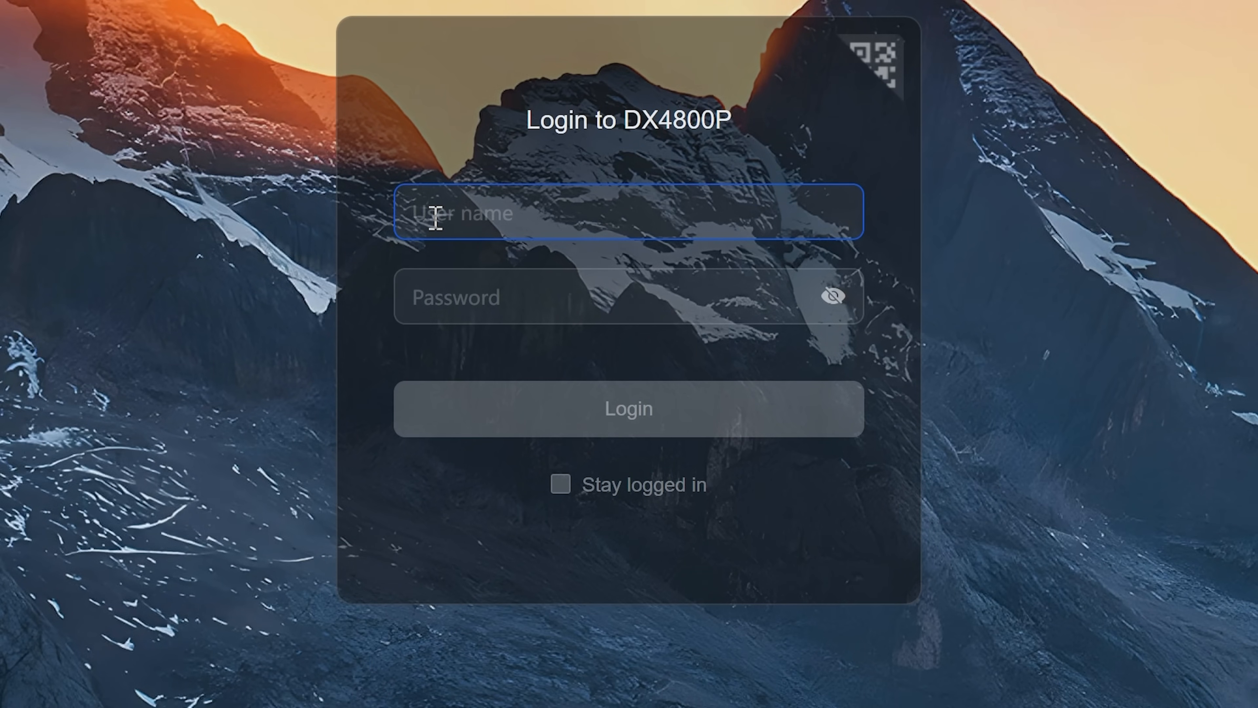
pyautogui.write('admin')
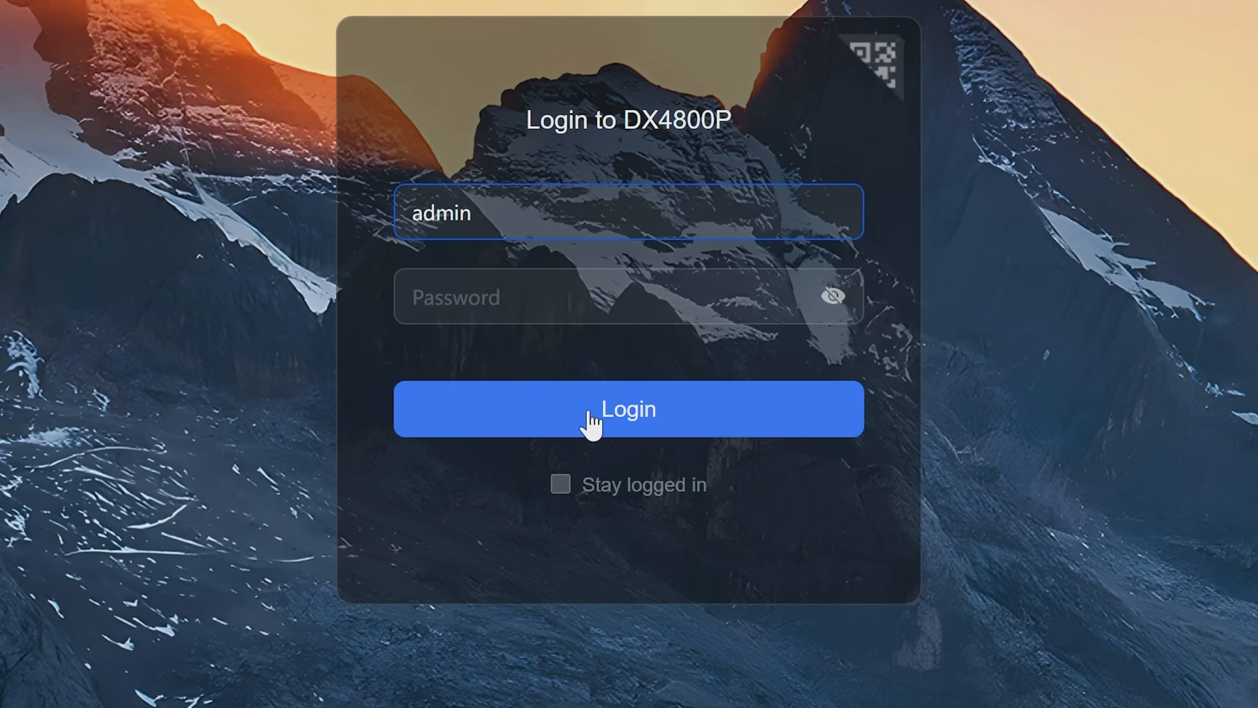
pyautogui.click(628, 409)
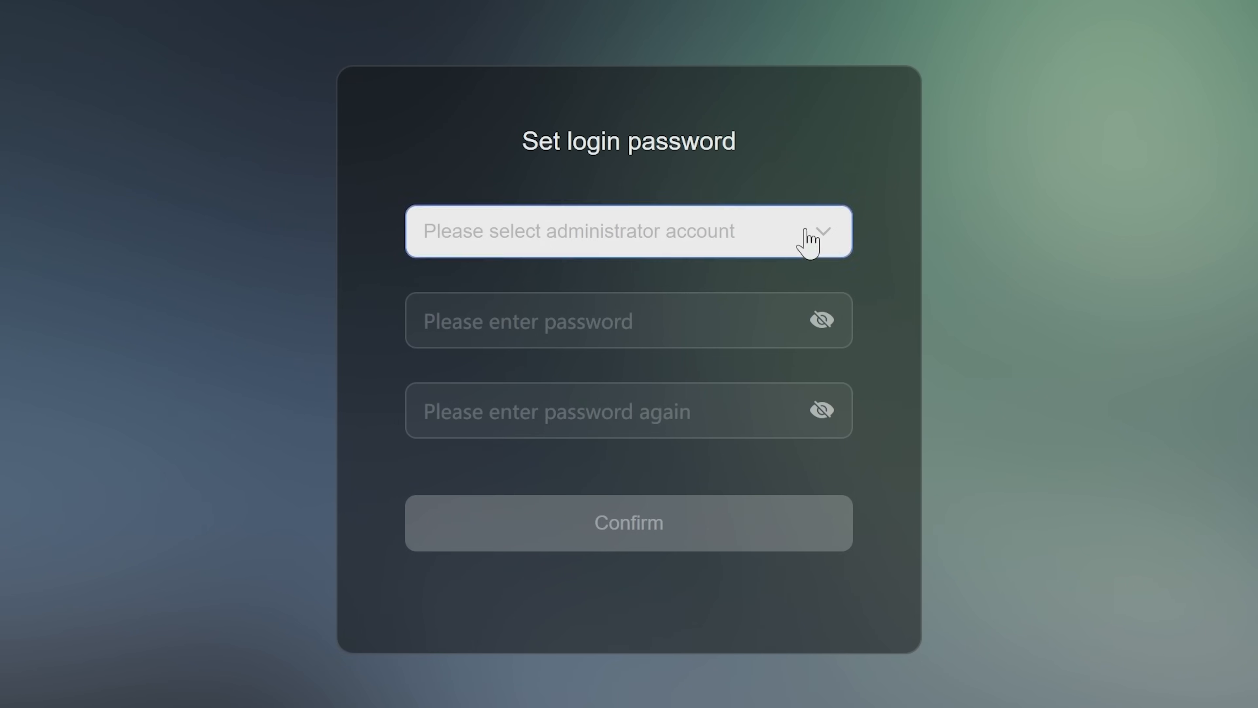
# Step: Choose the Mike administrator account, enter the new password twice and confirm it
pyautogui.click(628, 232)
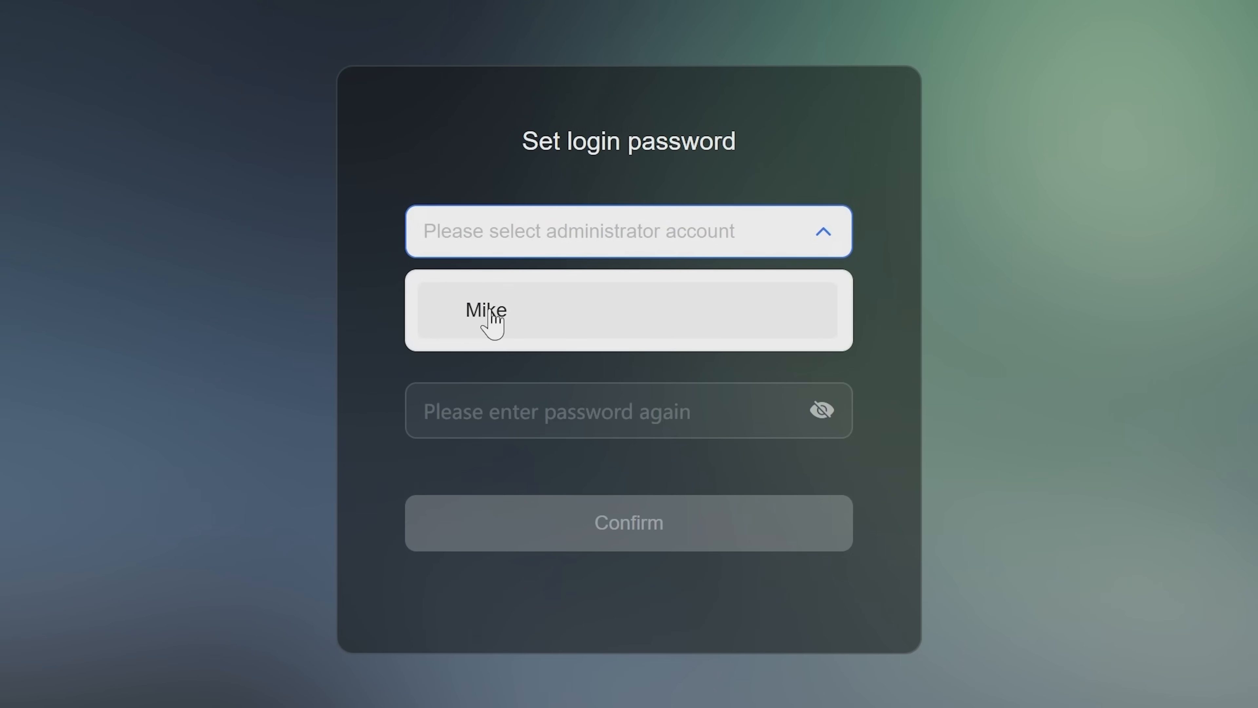
pyautogui.click(485, 310)
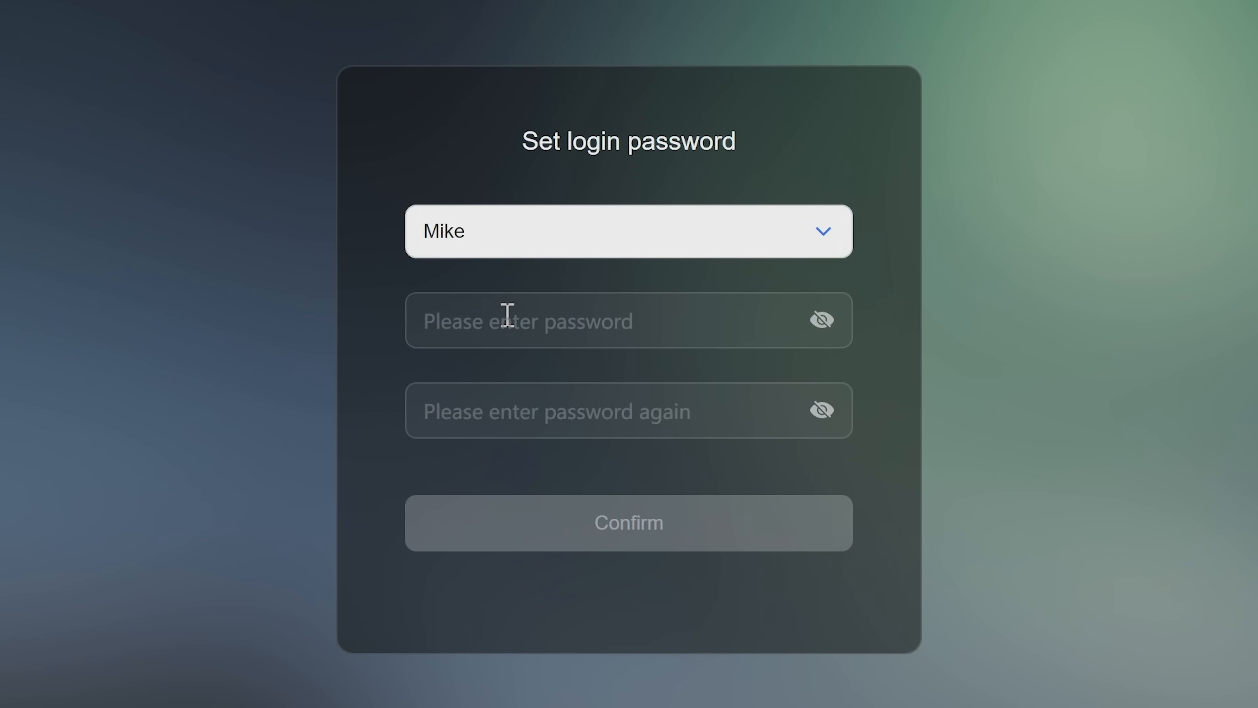
pyautogui.click(628, 320)
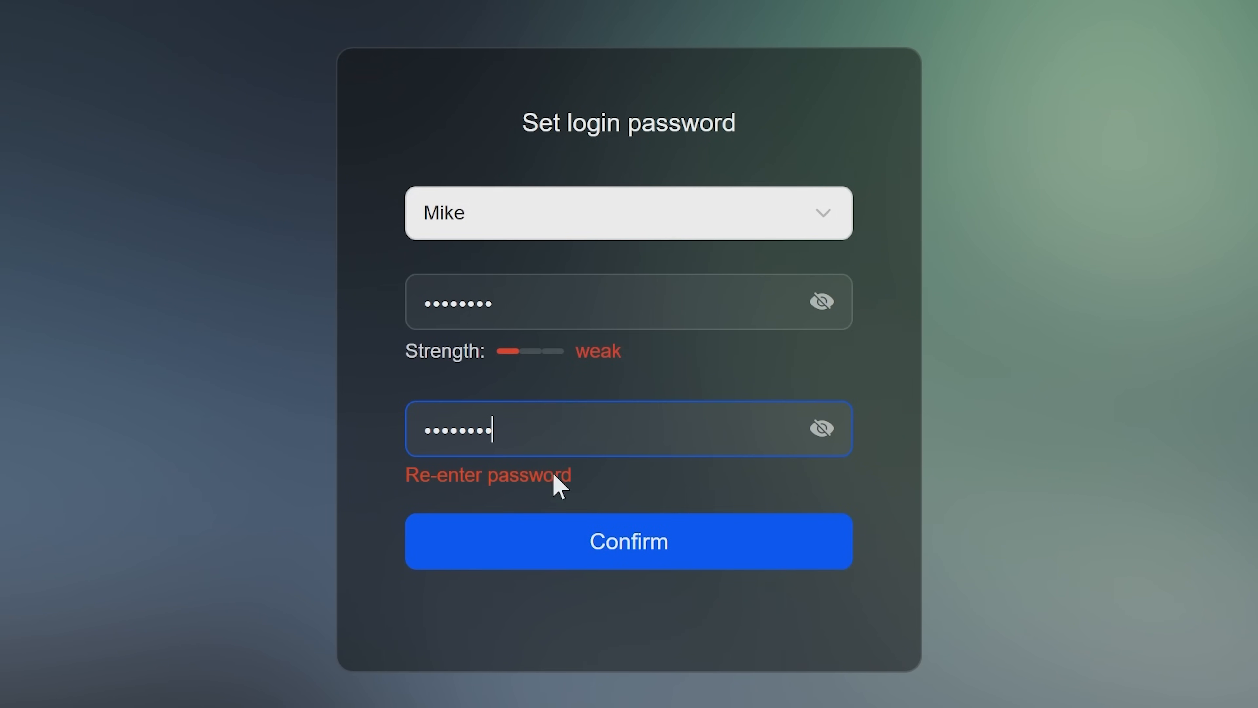
pyautogui.click(629, 540)
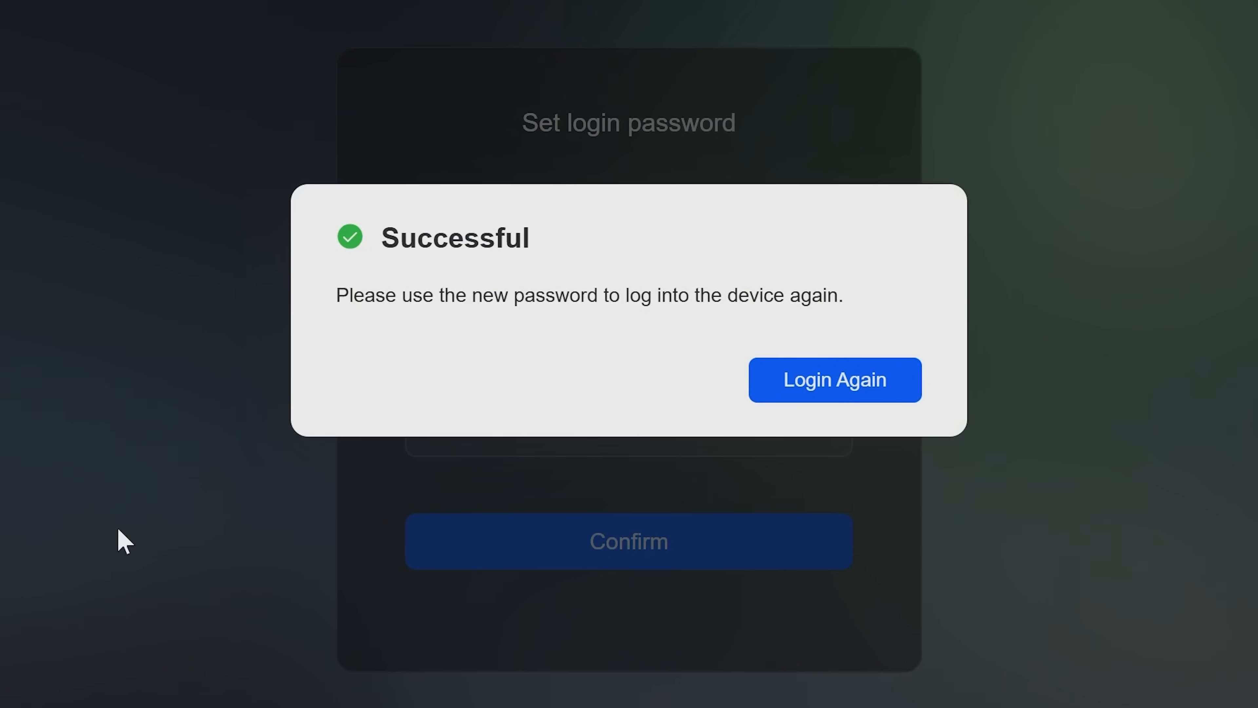